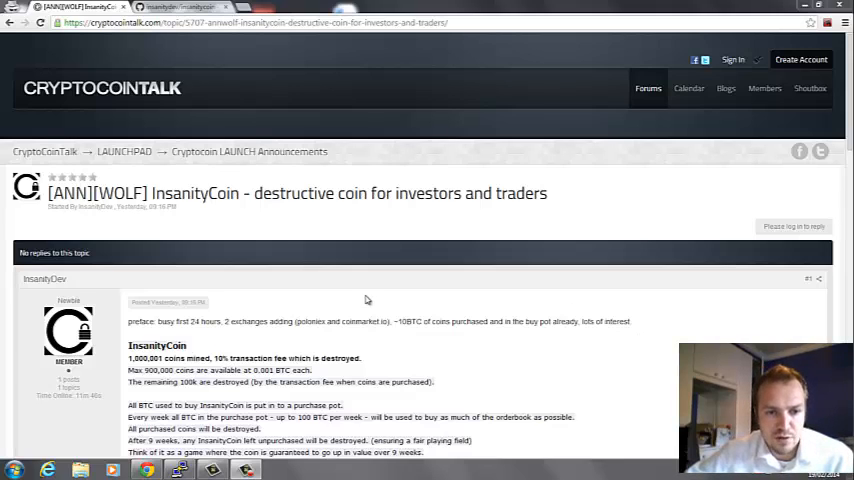
mouse_move(216, 244)
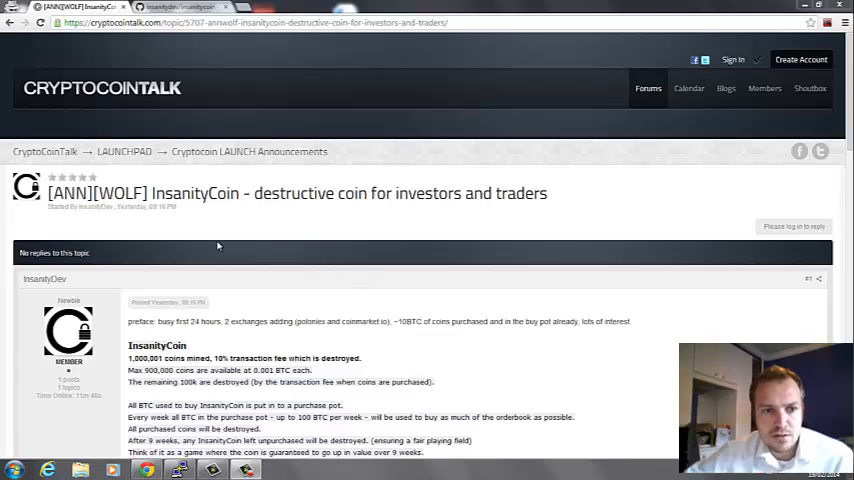
- List the server's running processes with top
double_click(268, 192)
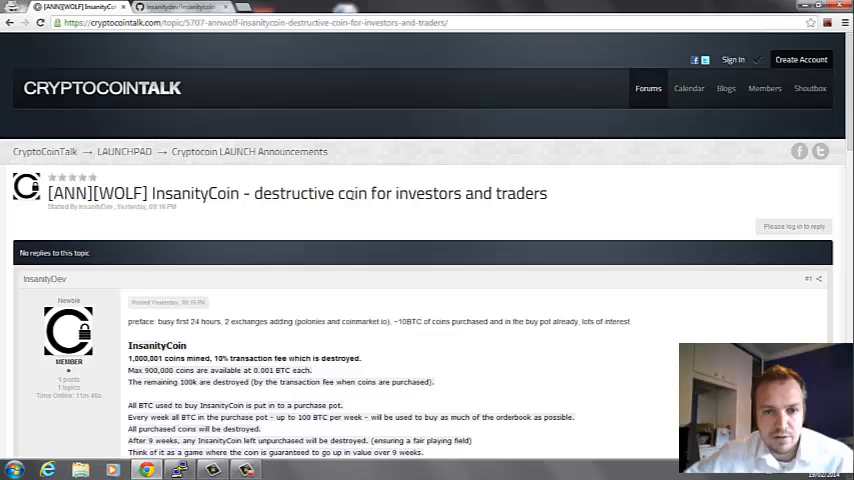
mouse_move(306, 204)
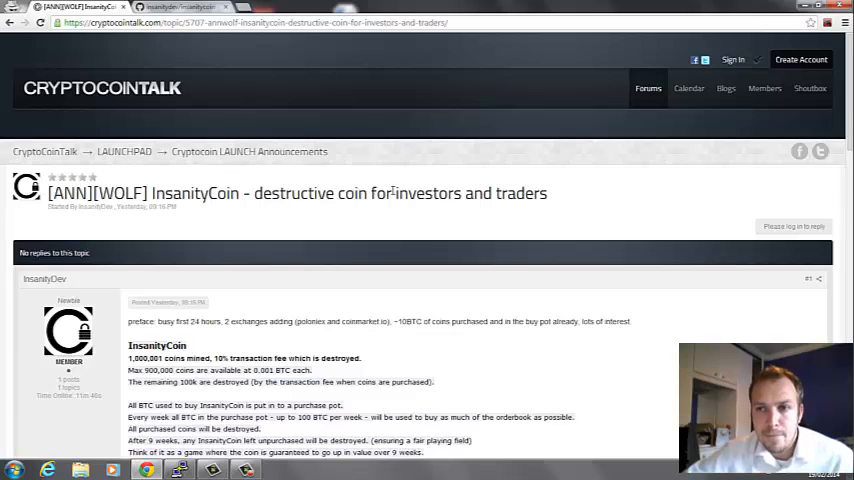
scroll(down, 3)
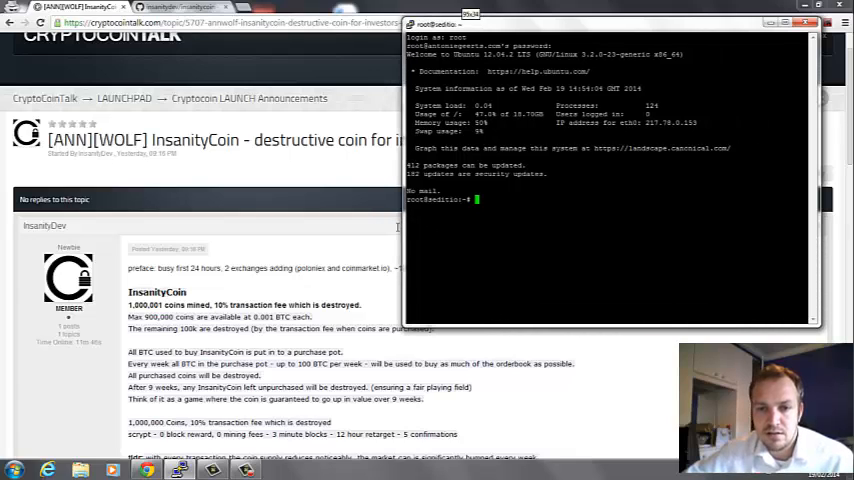
text(top)
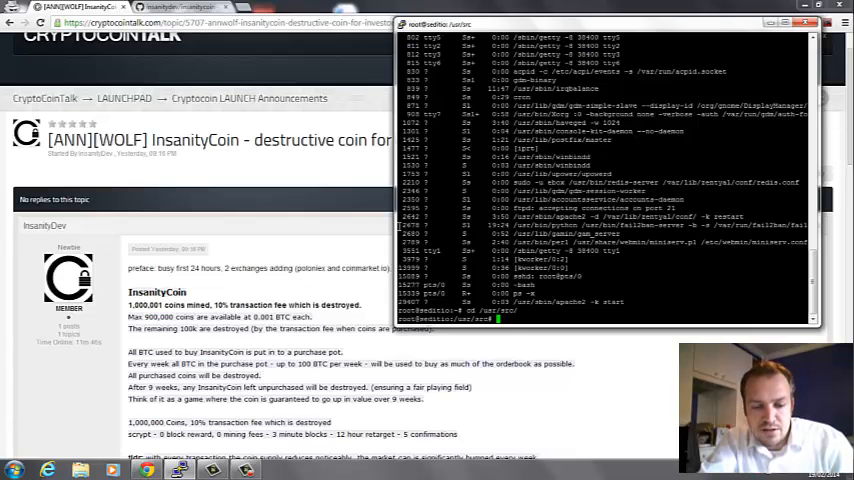
- Install git with apt-get and begin the git clone command
text(apt-get install)
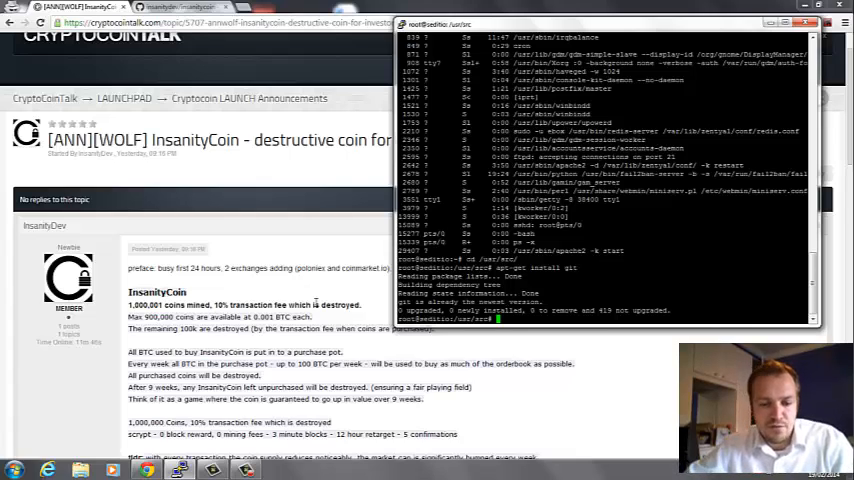
text(git clon)
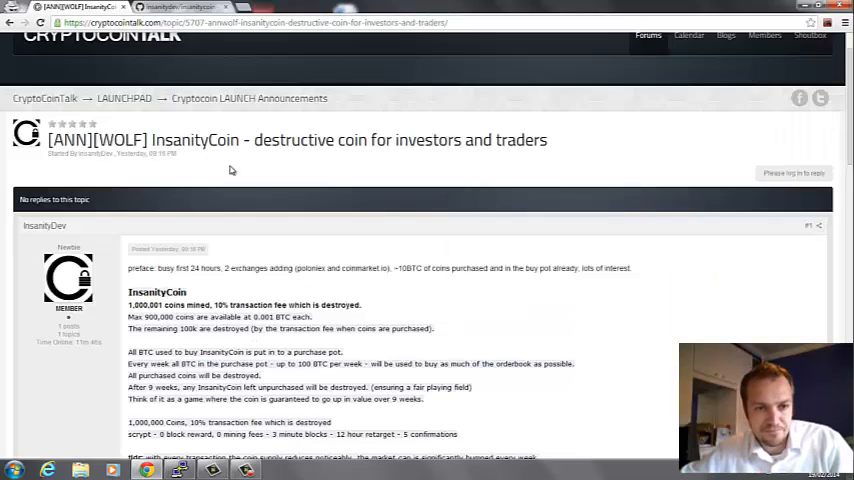
- Scroll the announcement thread down to the Details section with ports and GitHub link
scroll(down, 3)
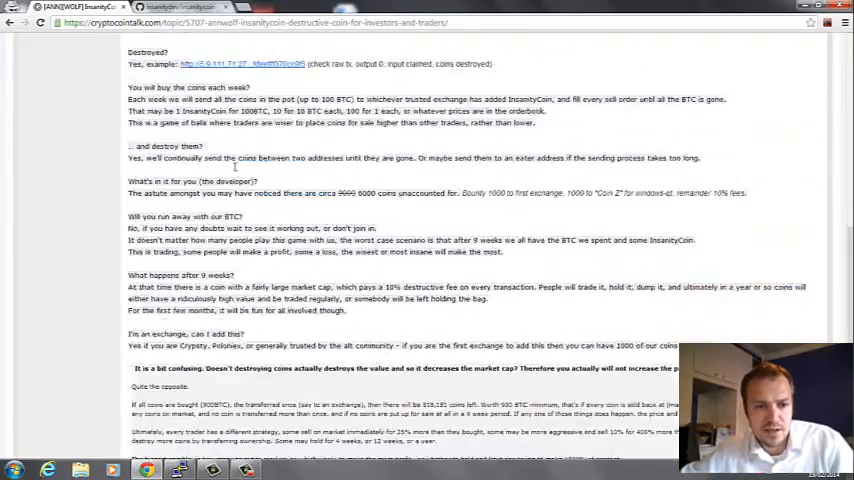
scroll(down, 3)
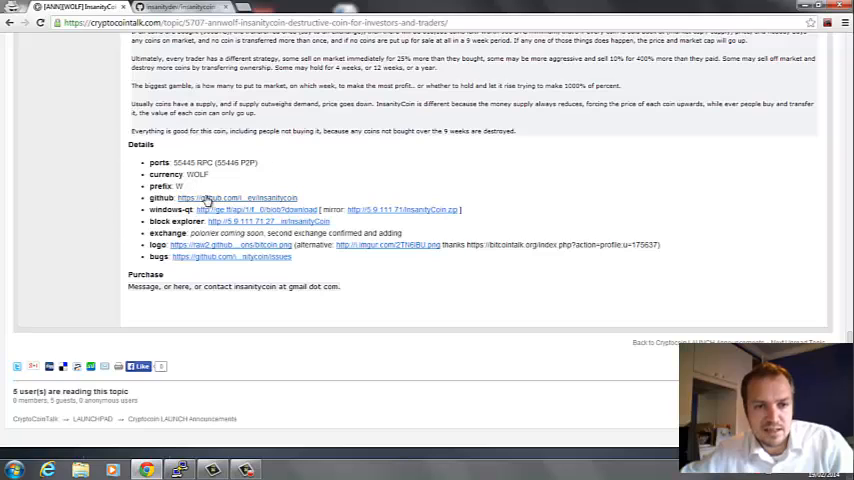
mouse_move(216, 224)
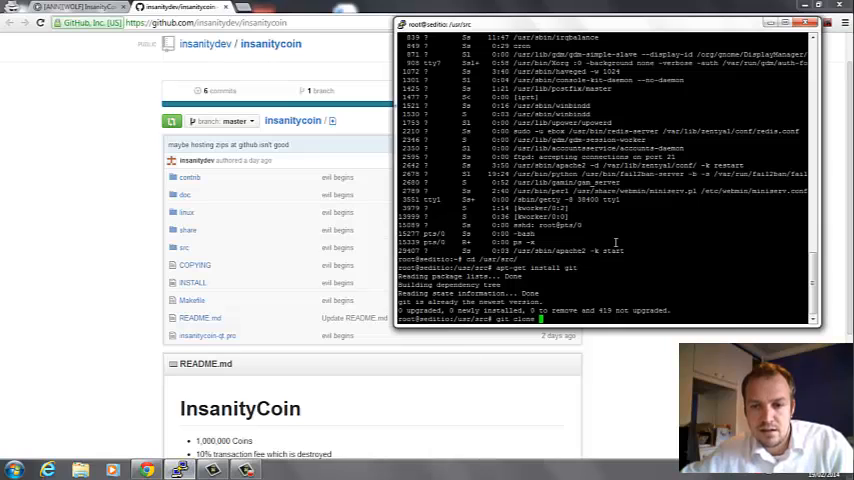
text(https://github.com/insanitydev/insanitycoin)
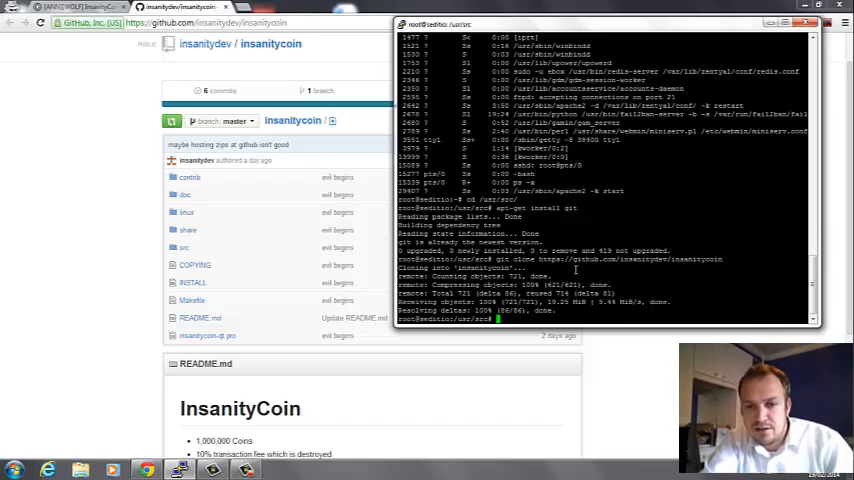
text(cd insanitycoin/)
text(cd src)
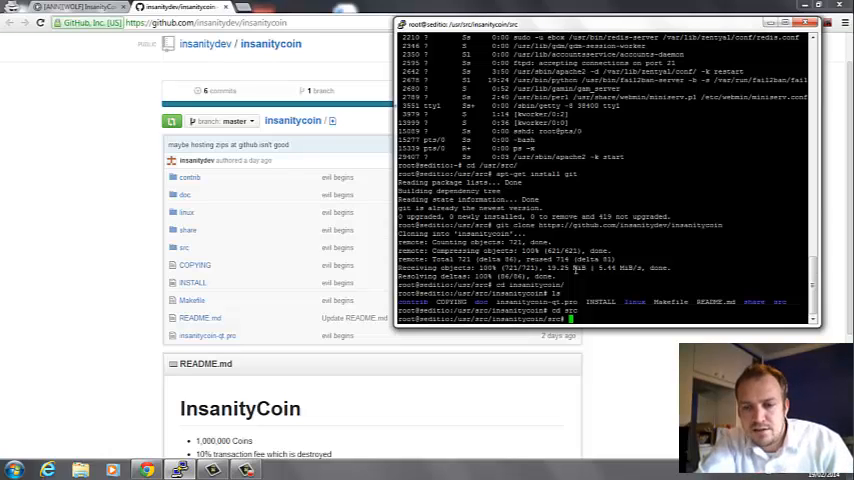
text(ls)
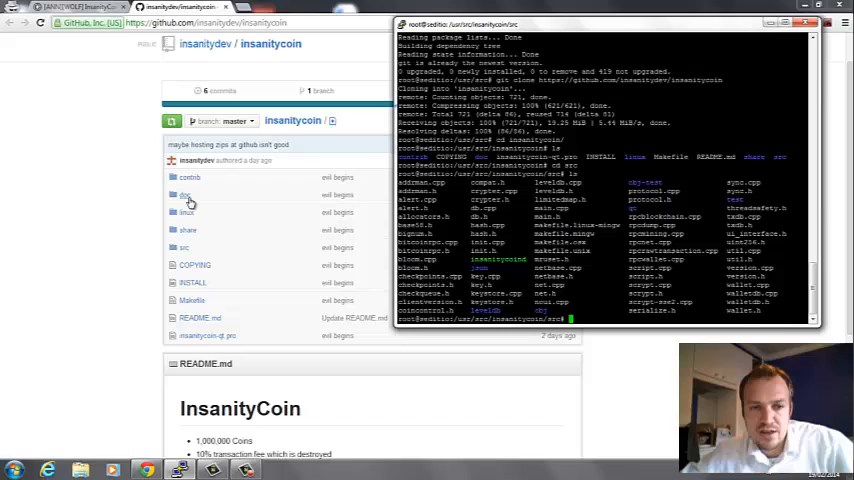
mouse_move(184, 196)
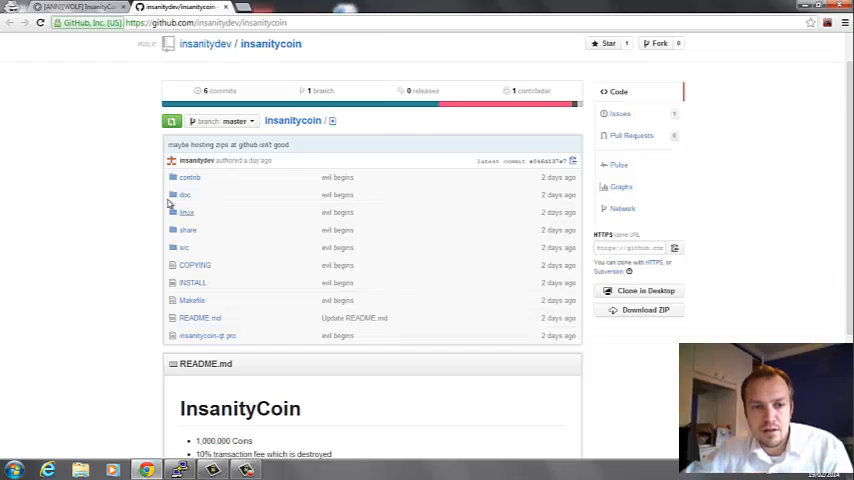
- Open build-unix.md from the repository's doc folder
click(184, 196)
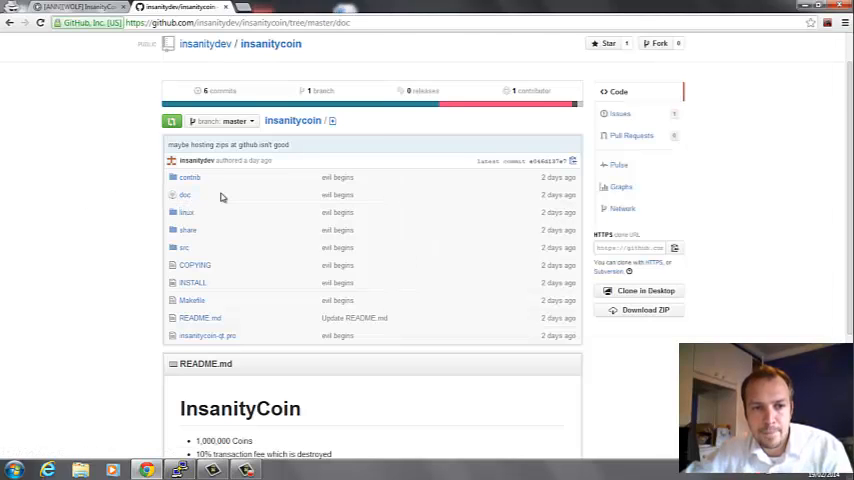
click(184, 196)
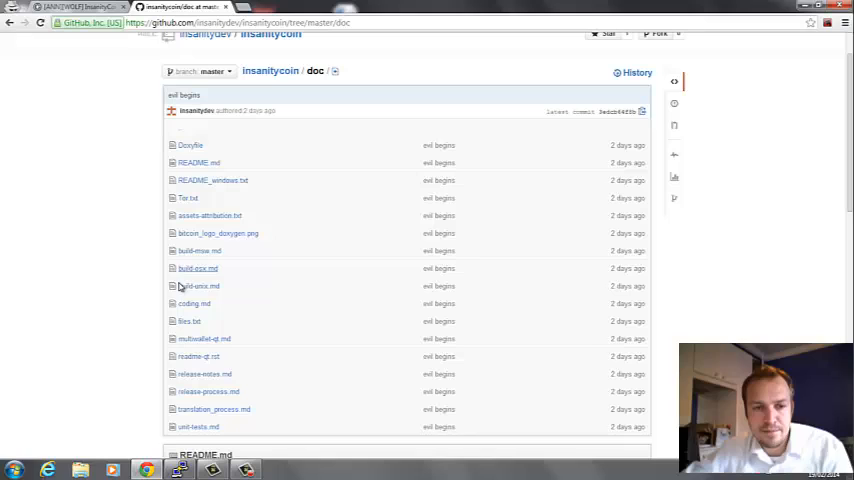
mouse_move(198, 286)
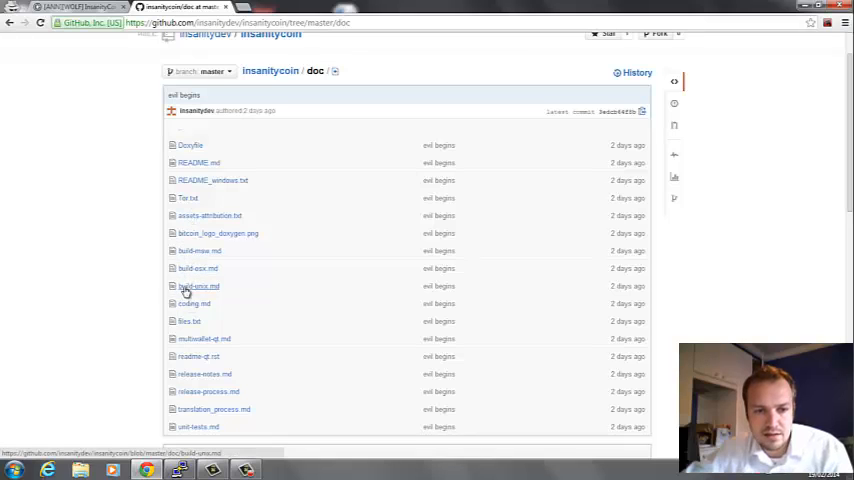
mouse_move(196, 288)
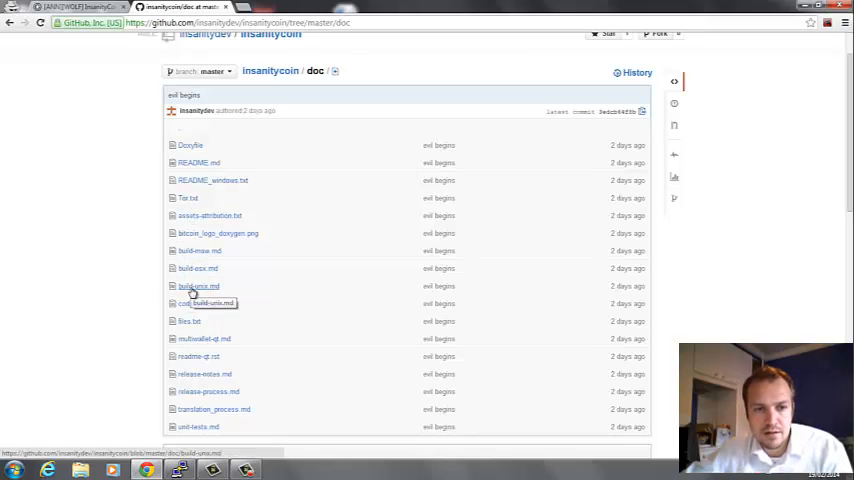
click(196, 286)
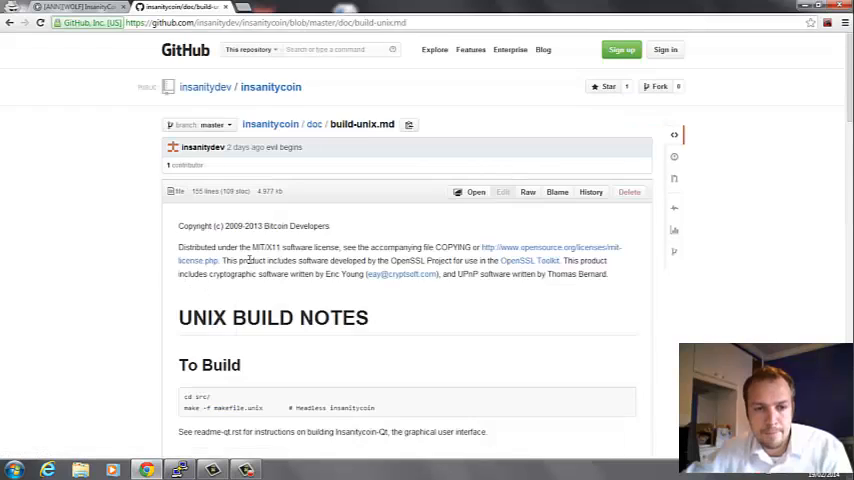
- Scroll the build notes down to the Ubuntu Dependencies section
scroll(down, 3)
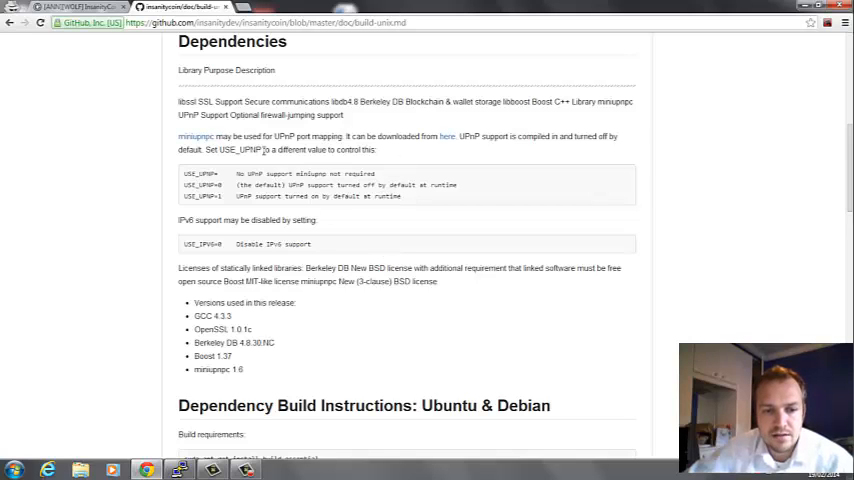
scroll(down, 3)
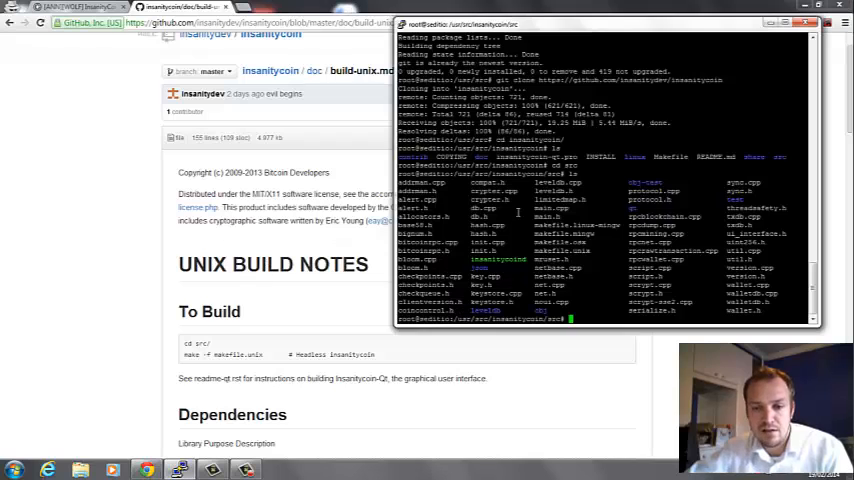
- Compile the daemon with make -f makefile.unix in the src folder
text(make)
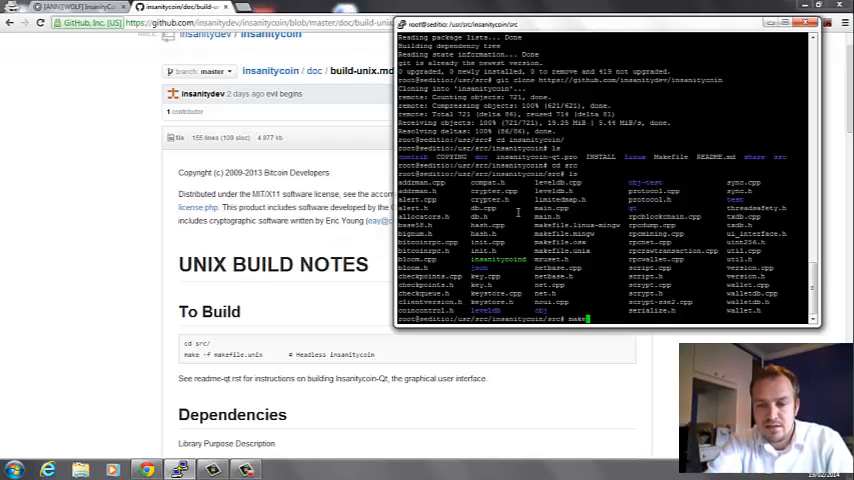
text(make -f mak)
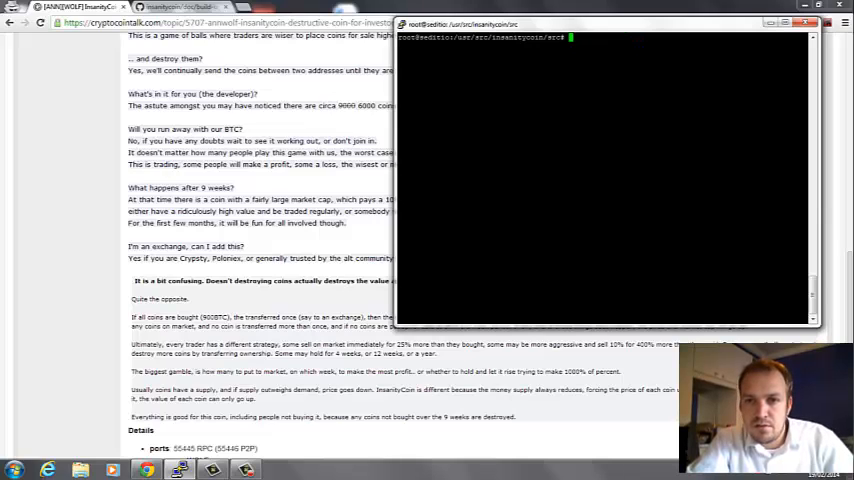
- Launch ./insanitycoind, which reports an rpcpassword must be configured
text(./insanitycoind)
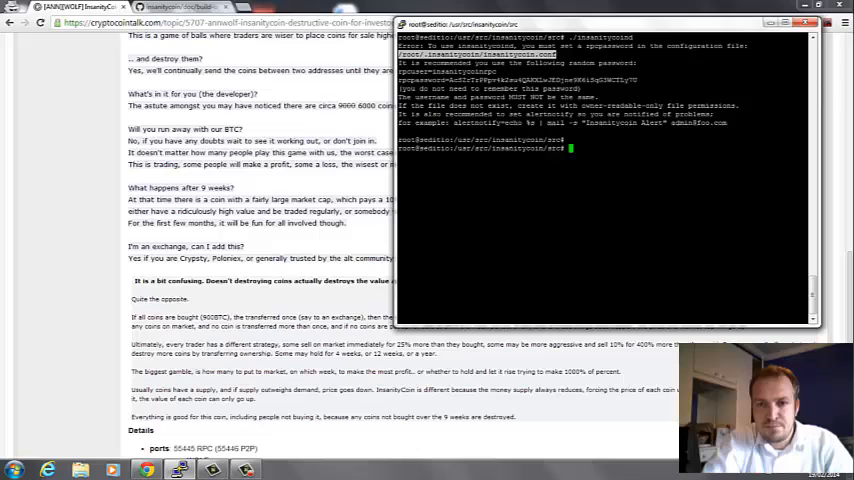
text(vi)
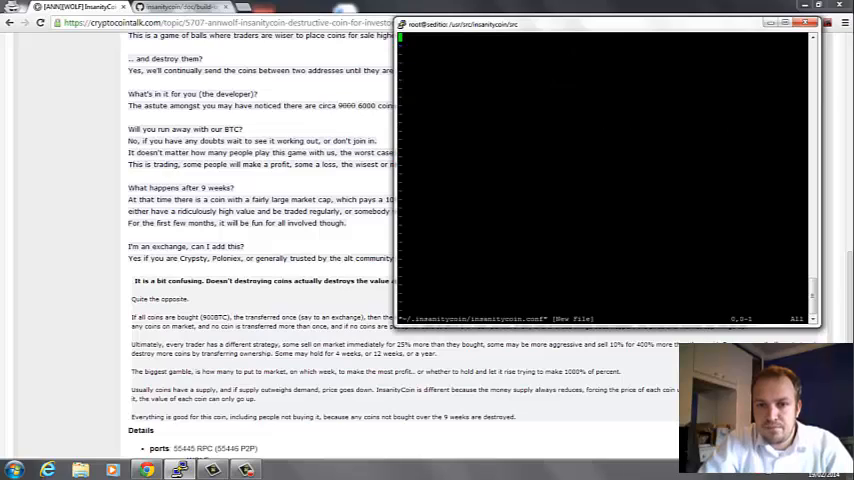
key(i)
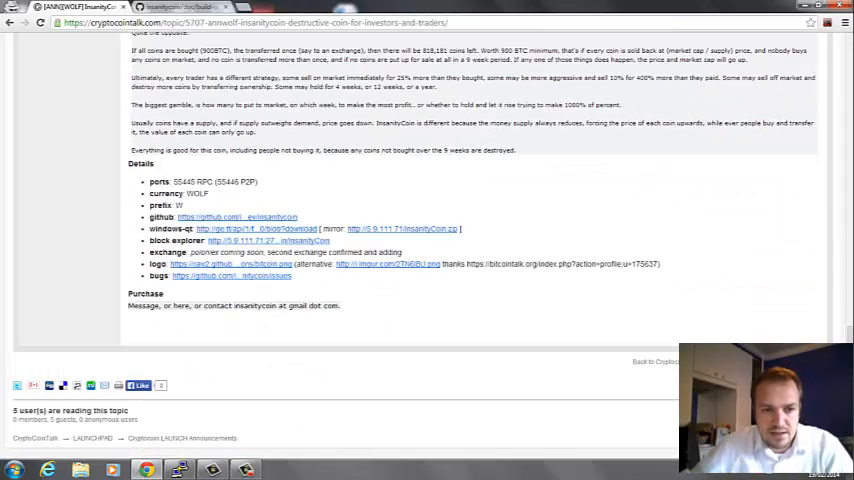
- Scroll the thread to the Details list showing the RPC and P2P ports
scroll(up, 3)
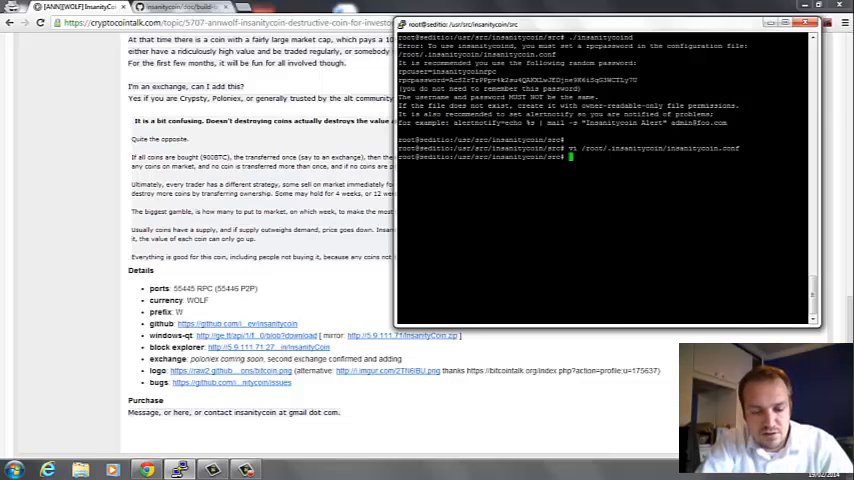
- Edit /root/.insanitycoin/insanitycoin.conf in nano, then relaunch ./insanitycoind
text(nano)
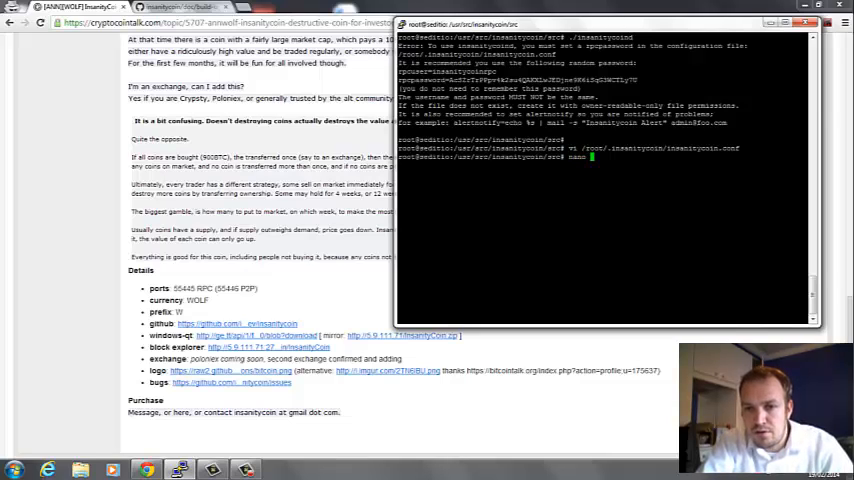
text(/root/.insanitycoin/insanitycoin.conf)
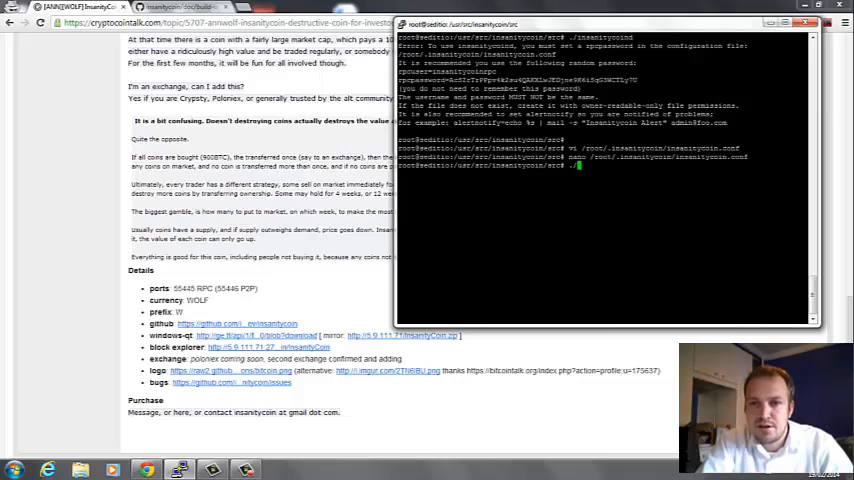
text(./insanitycoind)
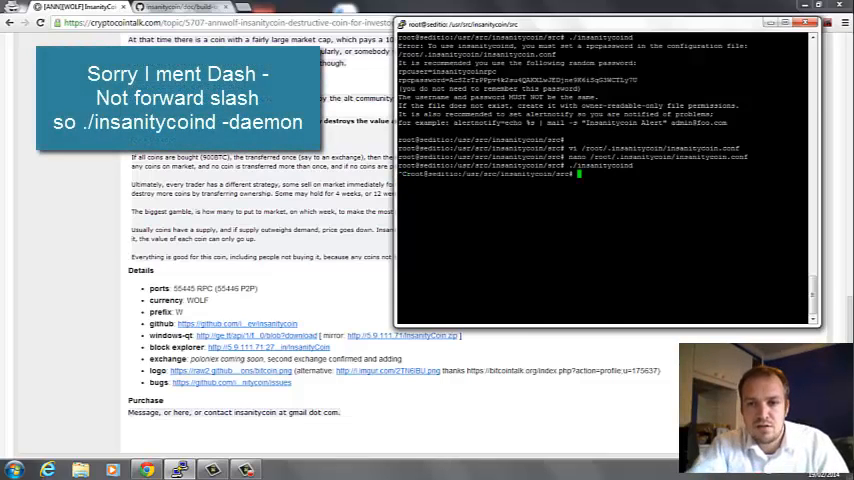
- Start the daemon in the background with ./insanitycoind -daemon
text(./insanitycoind)
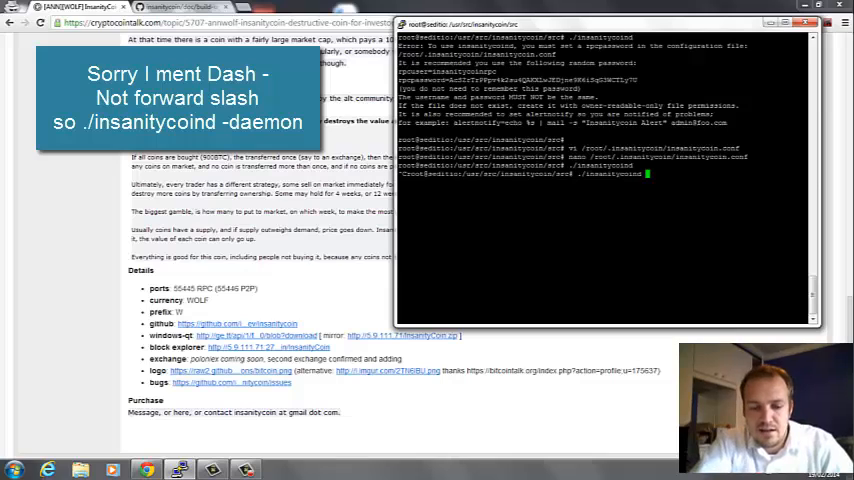
text(-daemon)
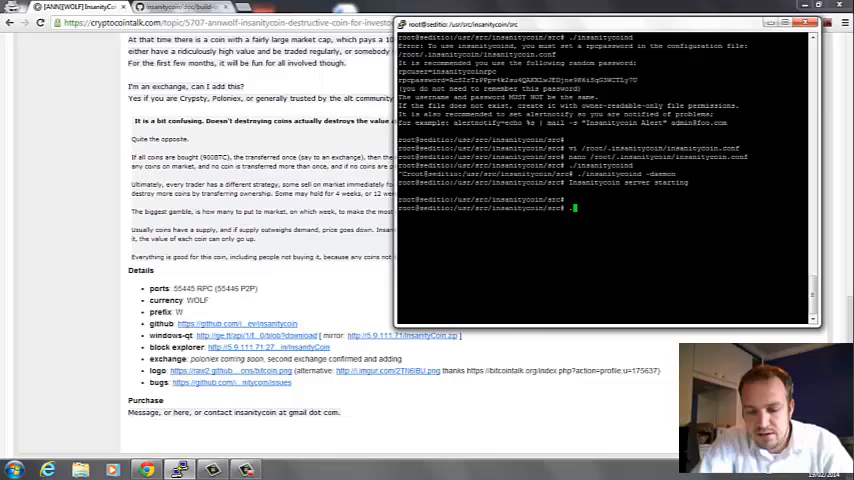
- Request the daemon's status with ./insanitycoind getinfo
text(./insanitycoind)
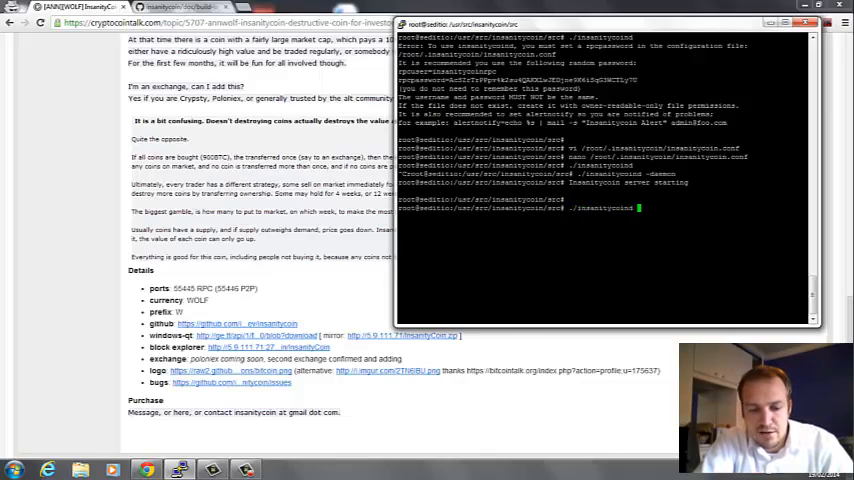
text(getinfo)
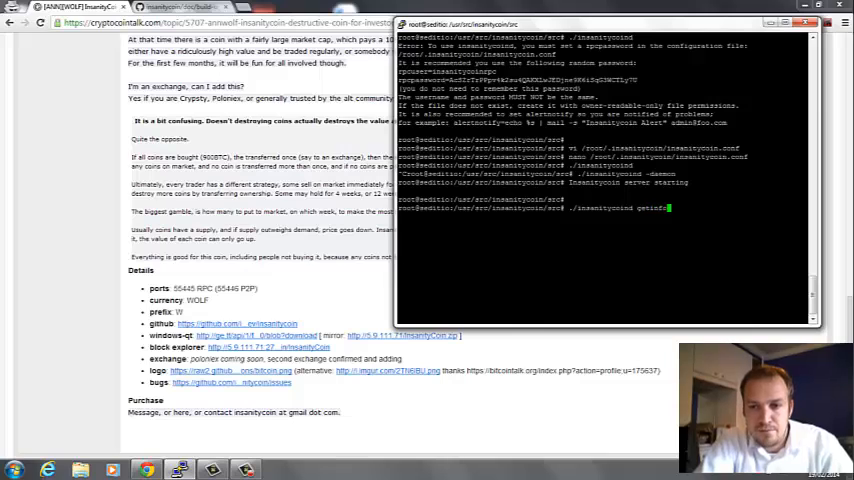
key(Return)
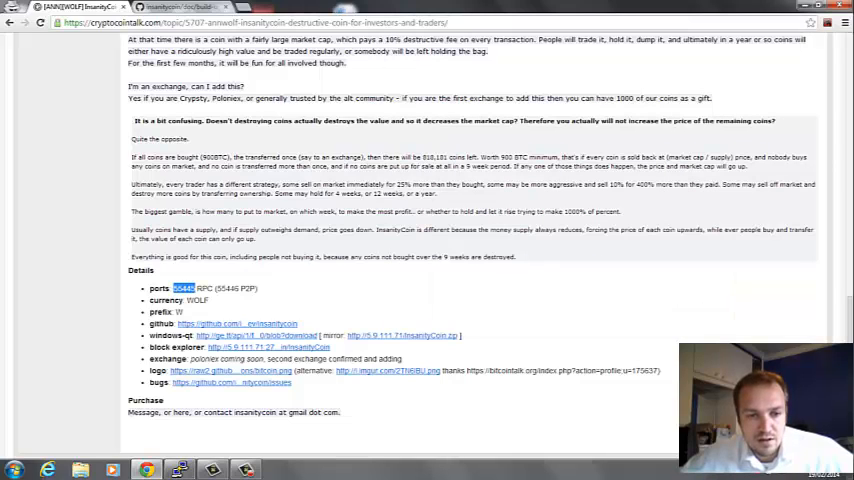
- Copy RPC port 55445 from the thread and reopen insanitycoin.conf for editing
right_click(184, 288)
text(./insanitycoind stop)
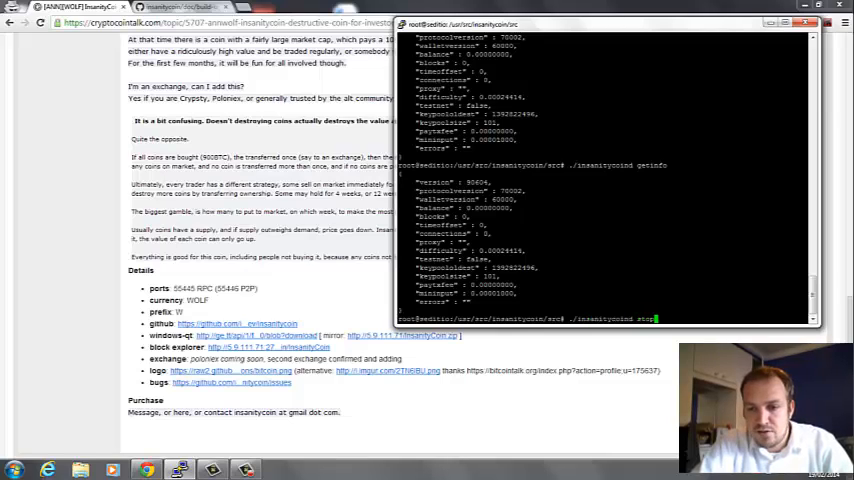
key(Return)
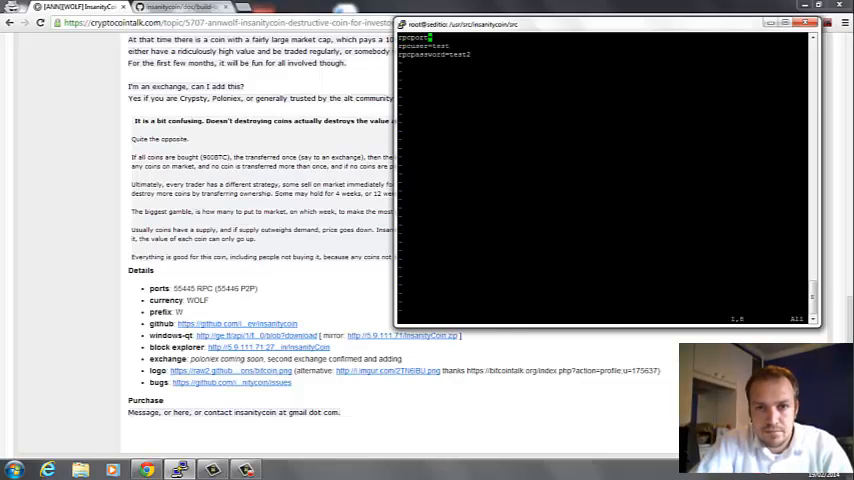
- Add the rpcport=55445 line to the config, save it, and relaunch insanitycoind as a daemon
key(i)
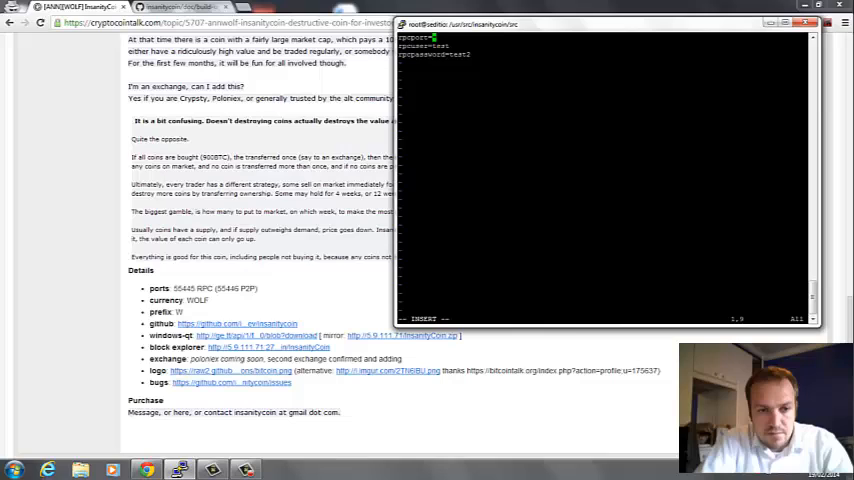
text(5544)
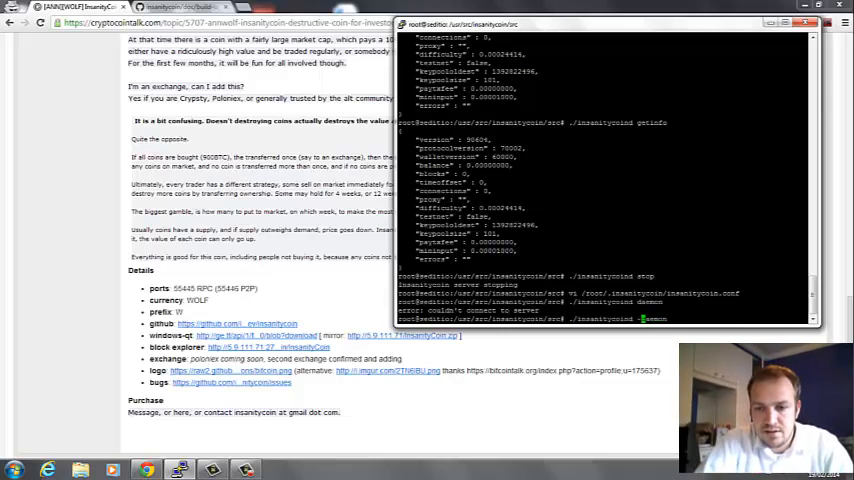
key(Return)
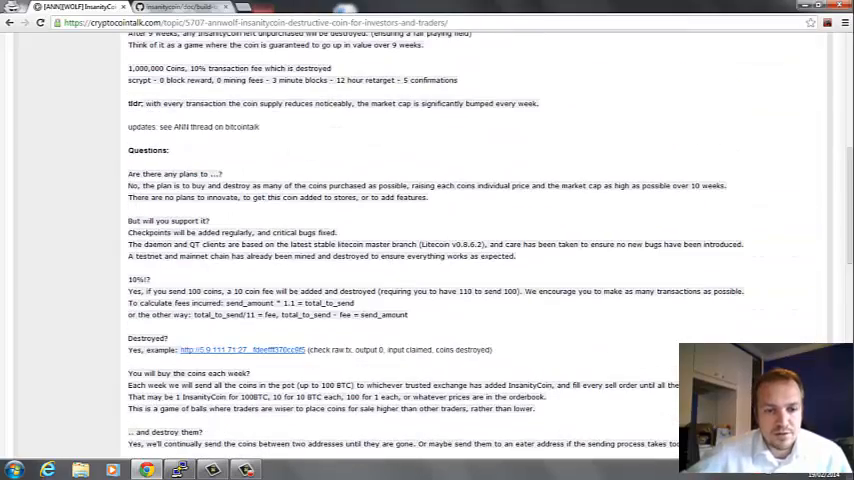
- Scroll through the announcement page before moving to the GitHub build-unix.md notes
scroll(down, 3)
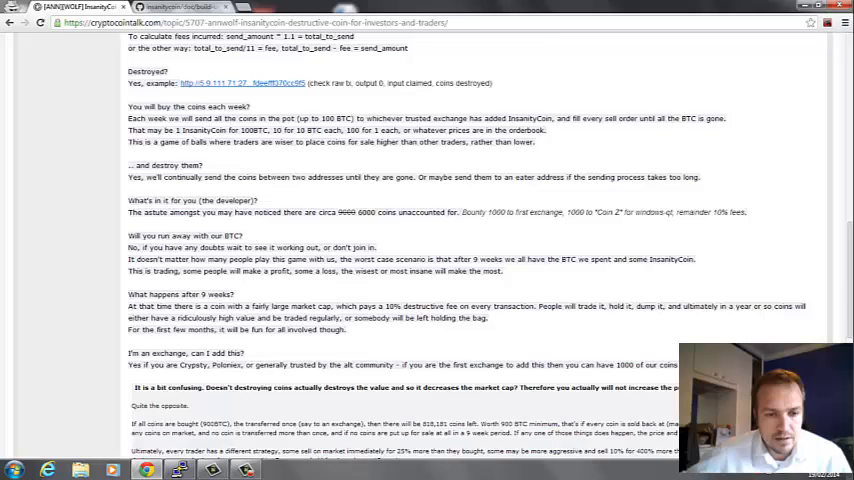
scroll(down, 3)
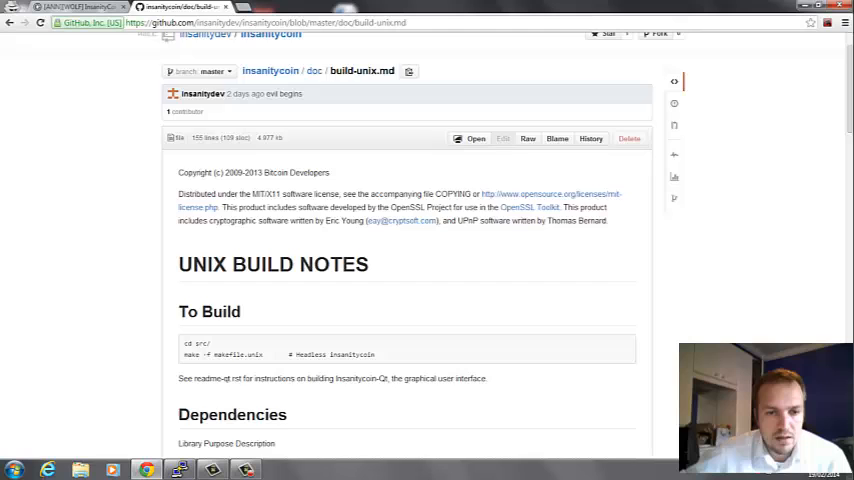
- Navigate up the insanitycoin repository and into its doc folder listing
scroll(up, 3)
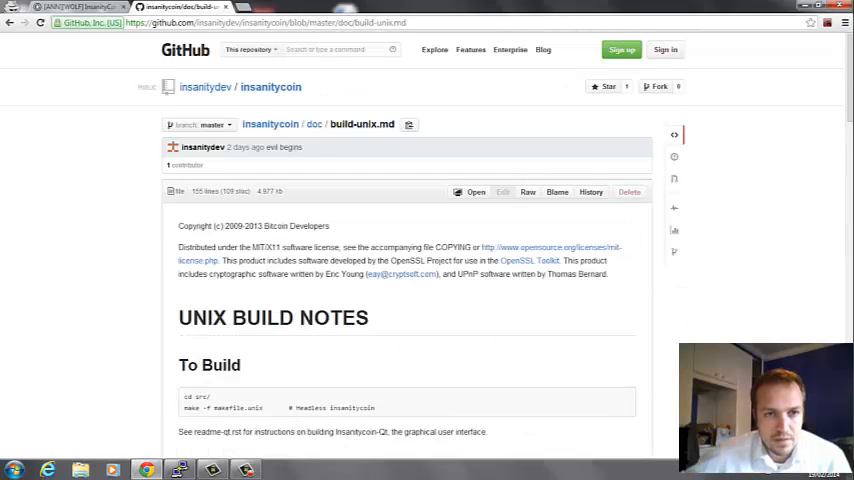
click(314, 124)
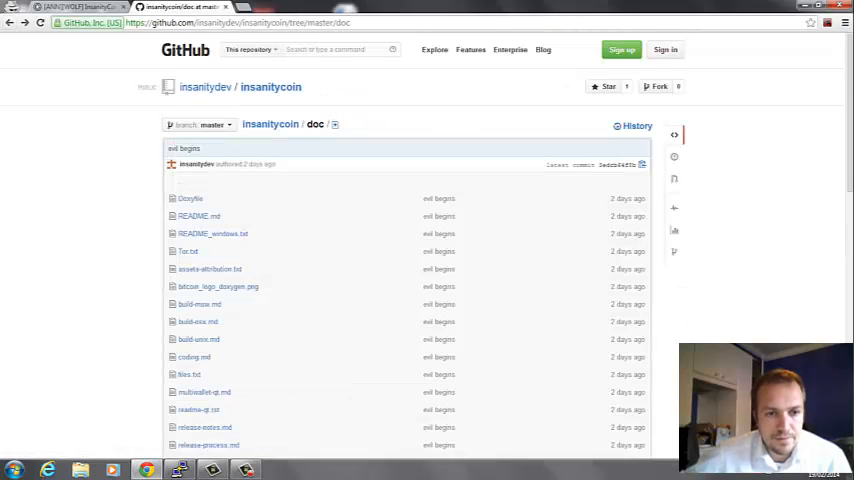
scroll(down, 3)
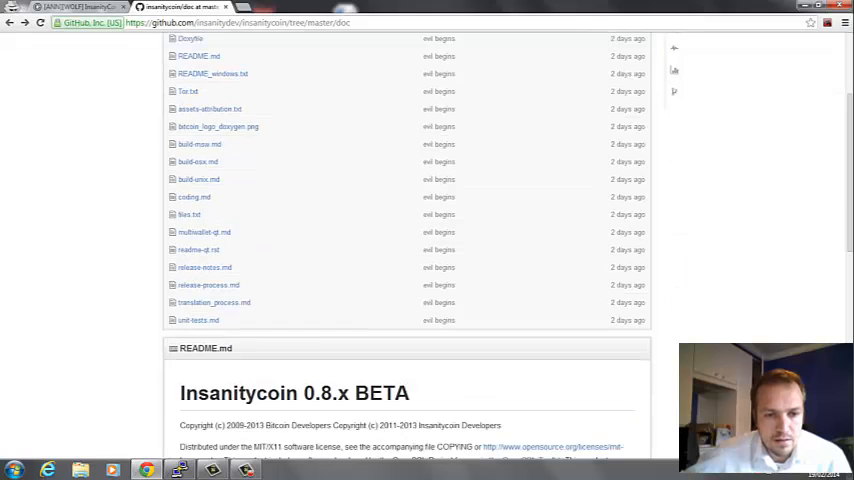
scroll(down, 3)
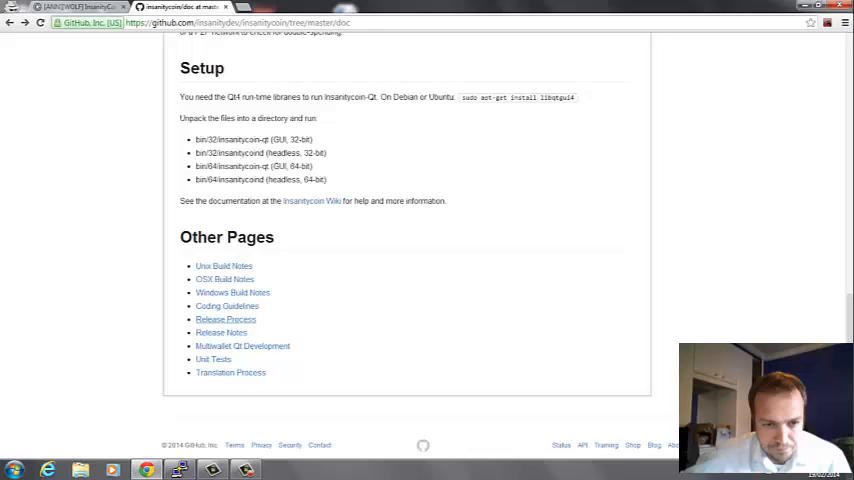
mouse_move(224, 280)
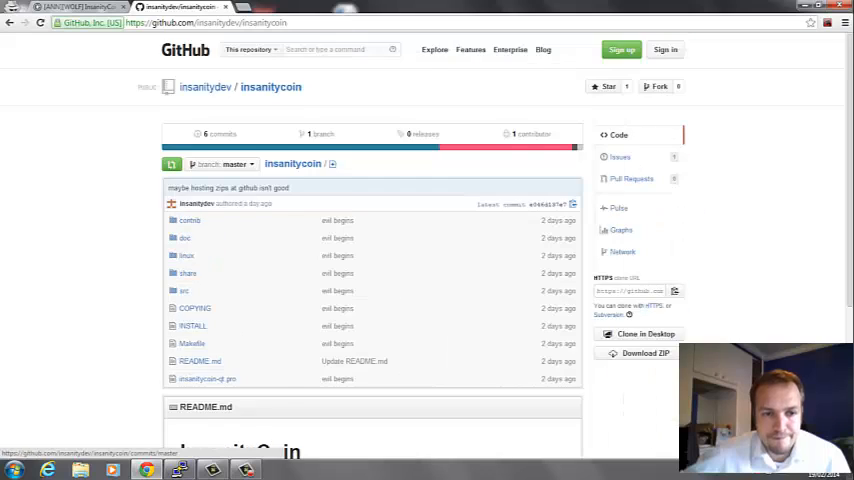
scroll(down, 3)
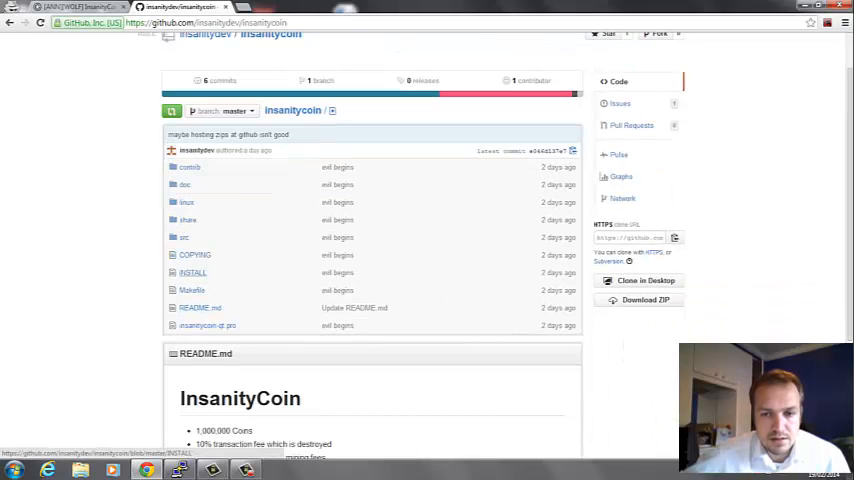
click(192, 272)
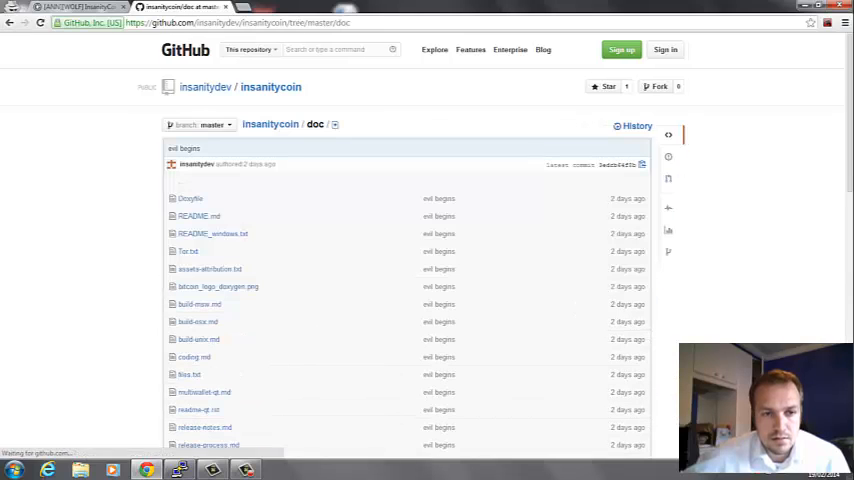
mouse_move(212, 232)
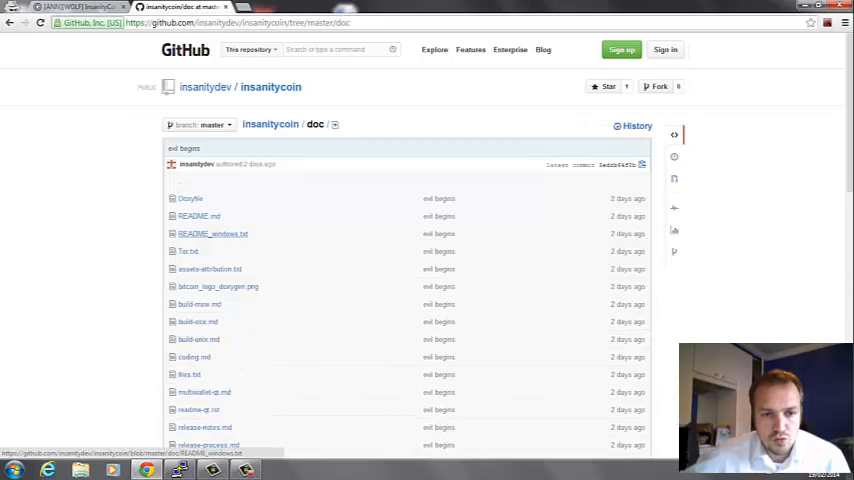
- Read the Insanitycoin 0.8.x BETA readme, then return to the server terminal
scroll(down, 3)
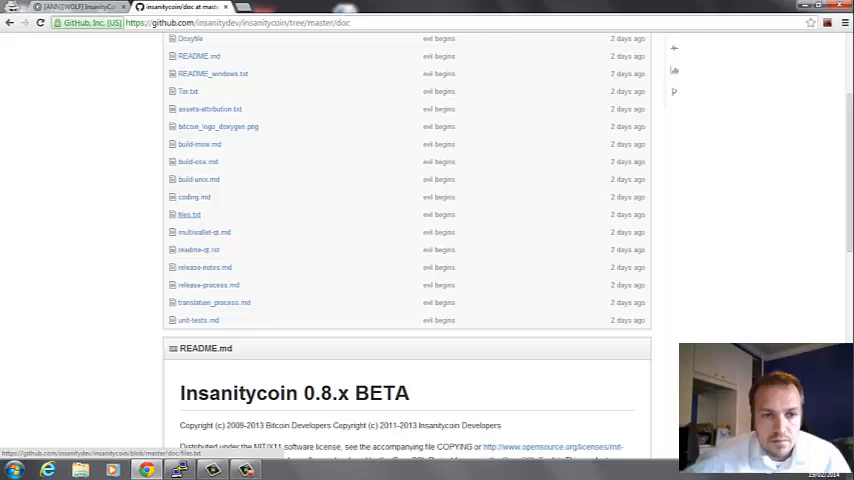
click(186, 214)
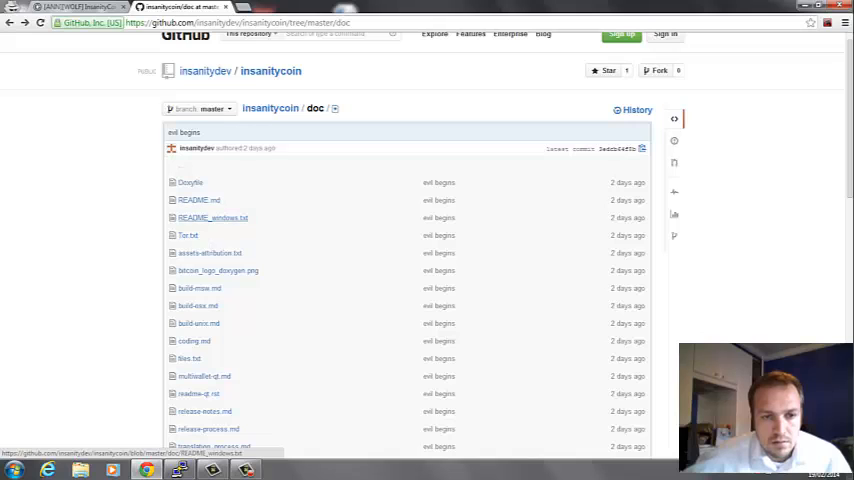
click(212, 216)
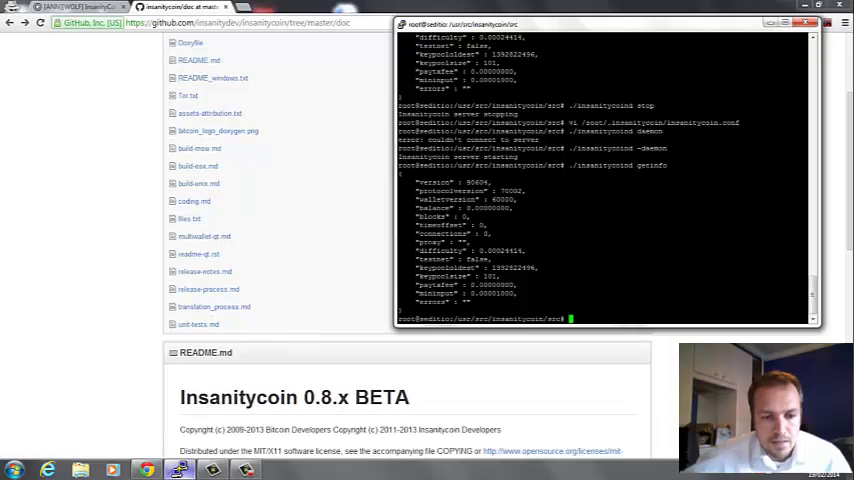
- Query the daemon's status with ./insanitycoind getinfo
text(./insanitycoind getinfo)
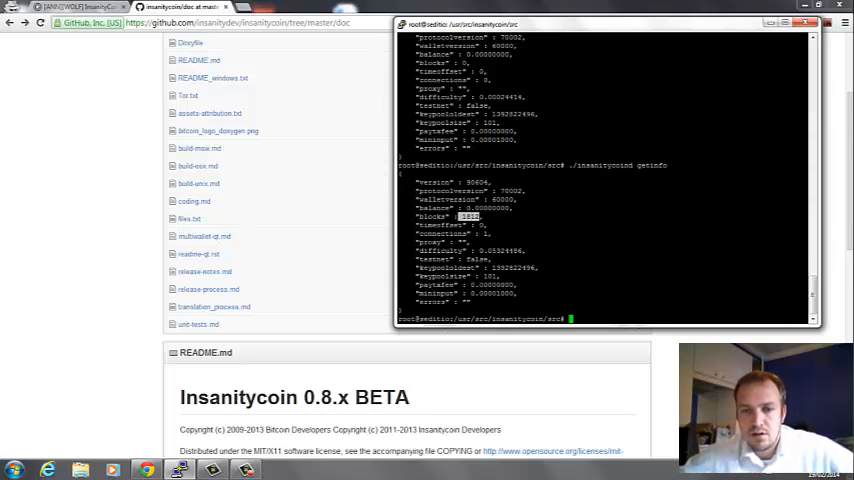
text(./insanitycoin getinfo)
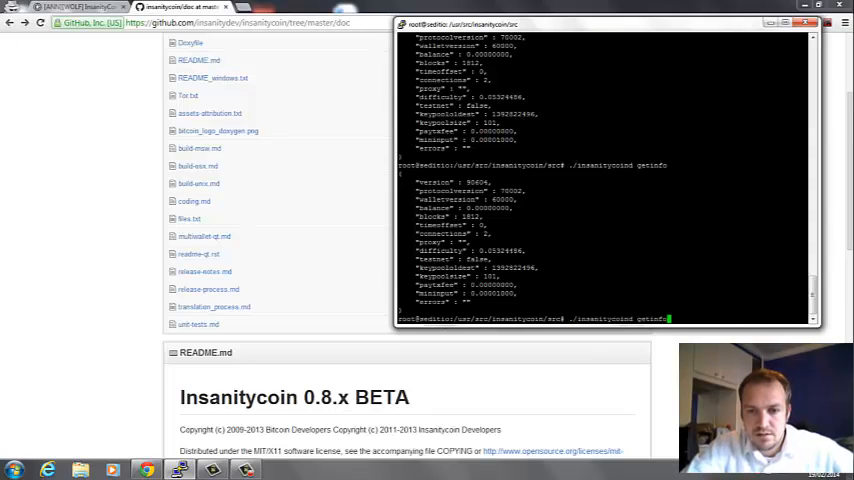
key(Return)
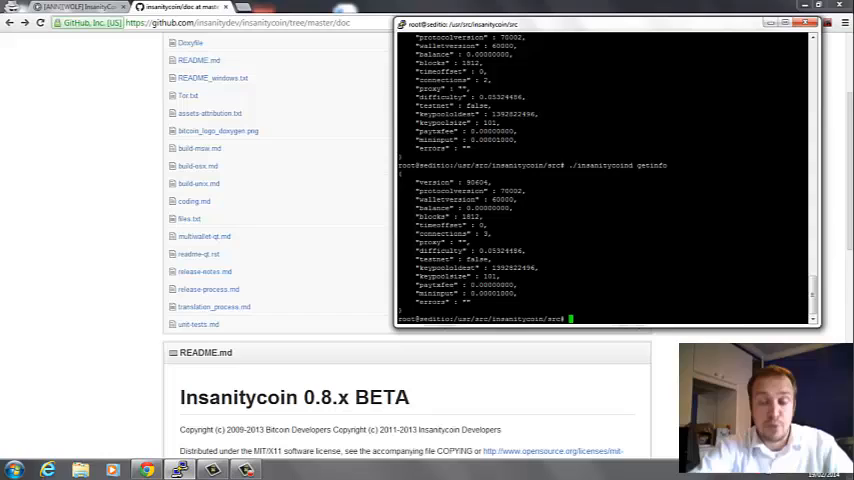
- Bring up /root/.insanitycoin/insanitycoin.conf in vi for editing
text(vi /root/.insanitycoin/insanitycoin.conf)
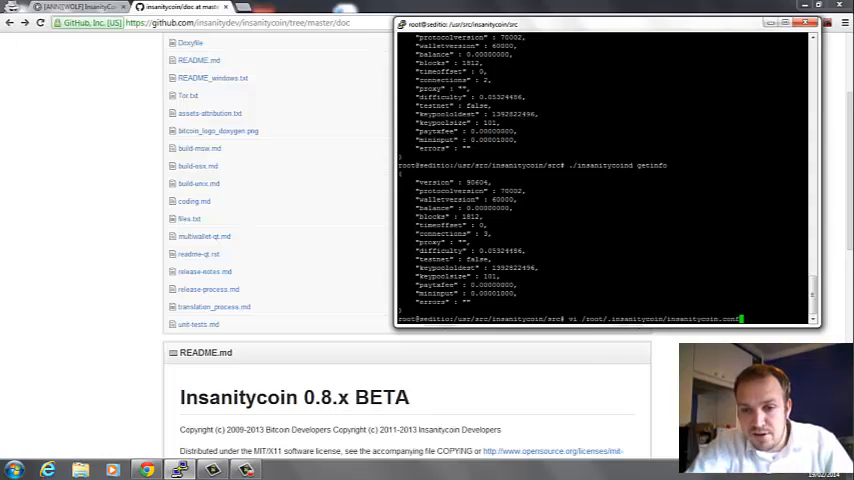
text(./insanitycoin daemon)
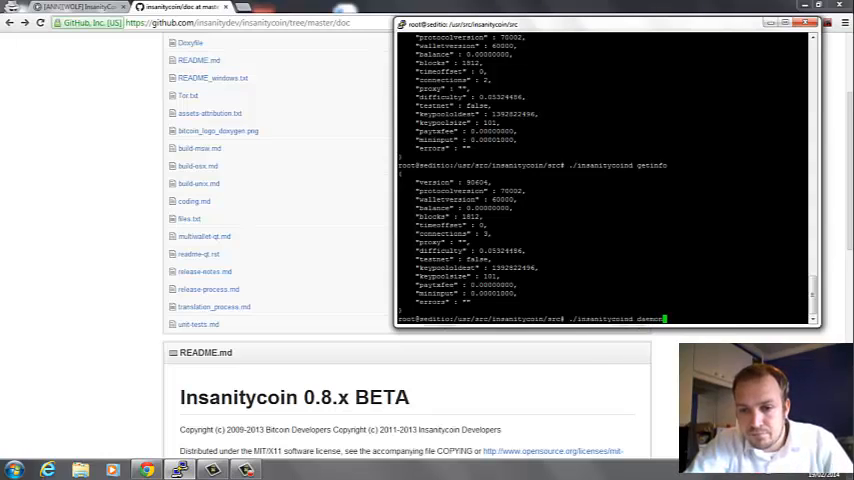
text(-daemon)
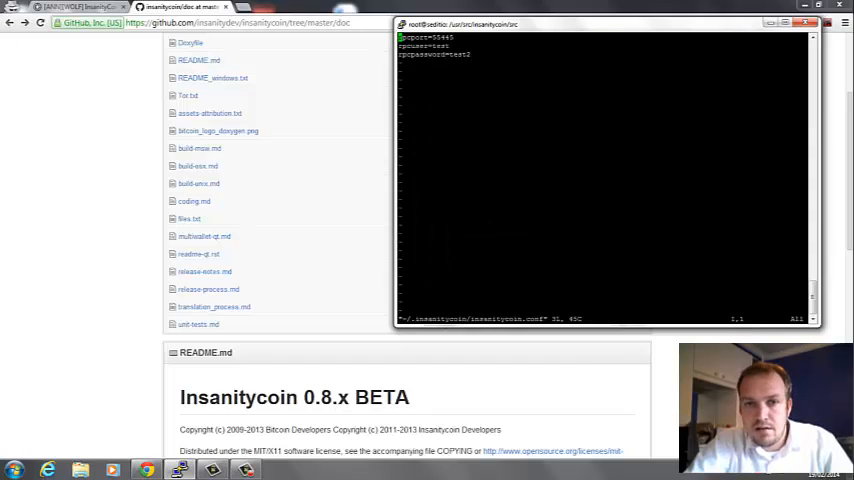
- Edit and save the configuration settings, then watch the live process list with top
key(i)
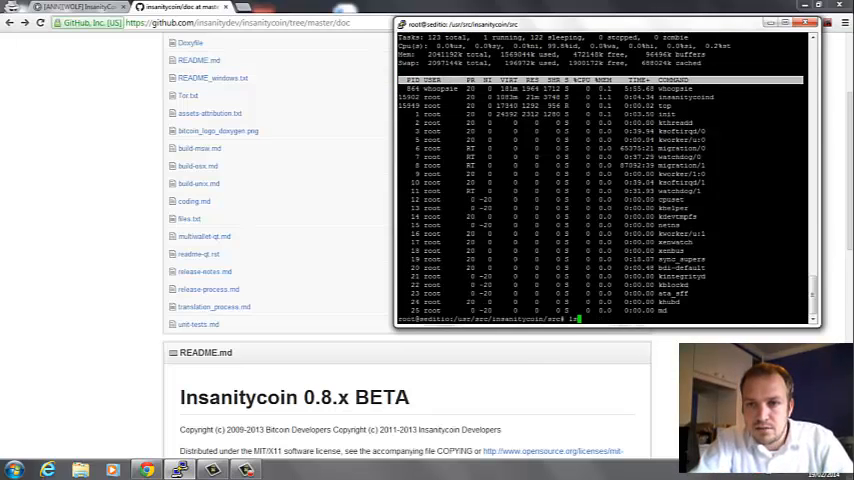
- List the directory, stop insanitycoind, and start it again as a background daemon
text(ls)
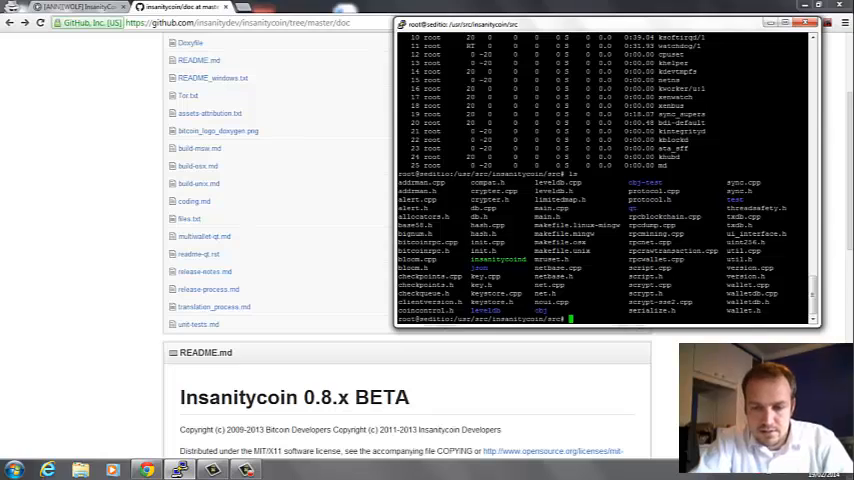
text(inst)
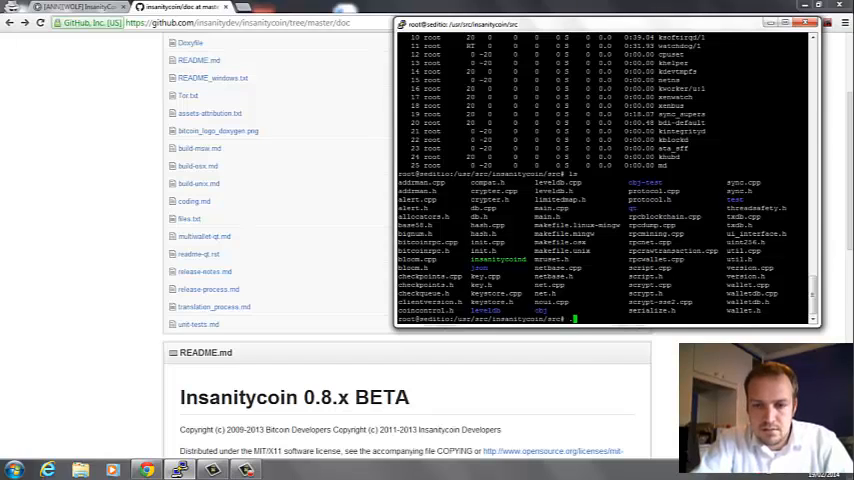
text(./insanitycoind stop)
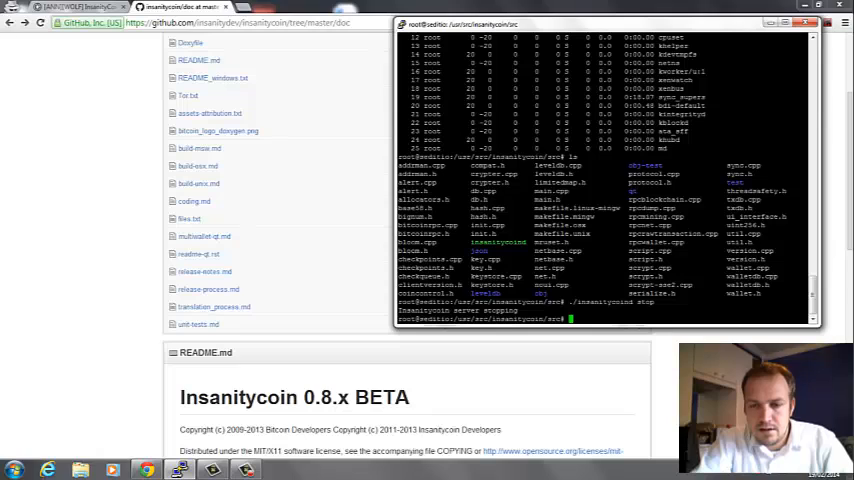
text(./insanitycoind start)
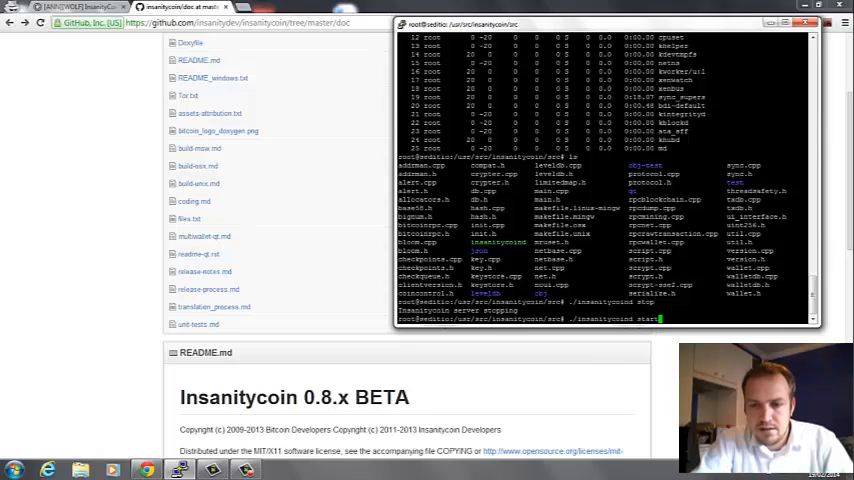
key(Return)
text(./insanitycoind getinfo)
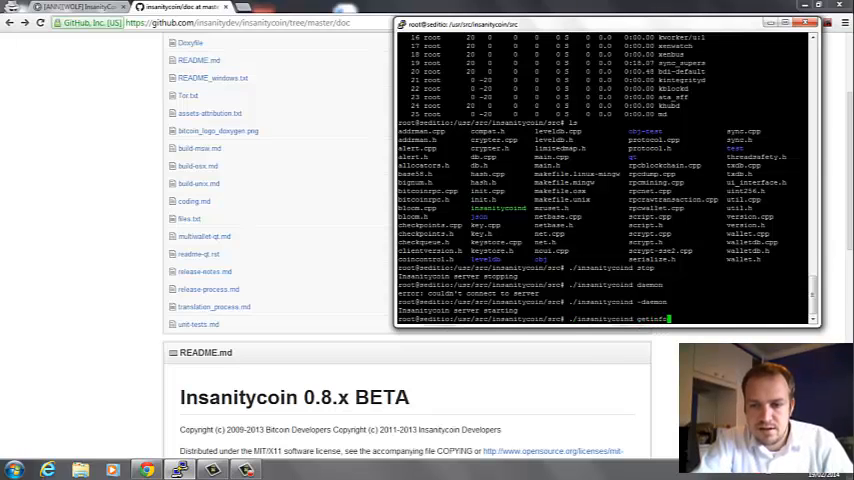
- Run getmininginfo and getinfo to read the daemon's version, balance and block count
key(Return)
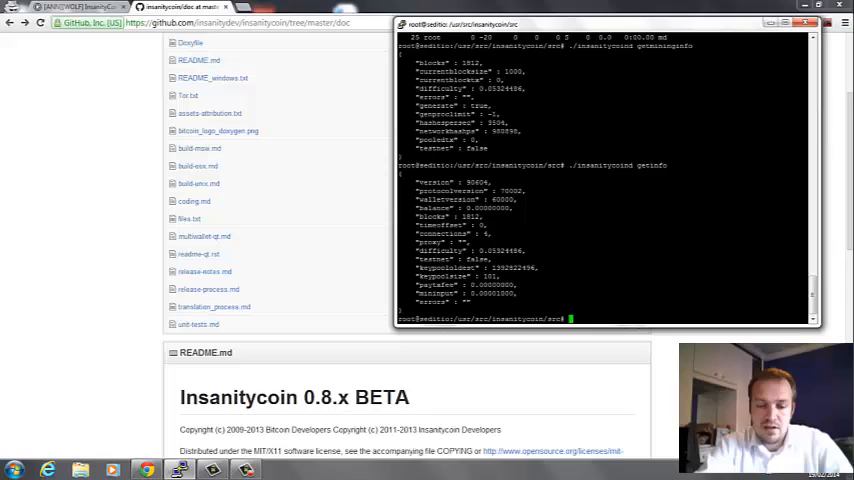
text(./insa)
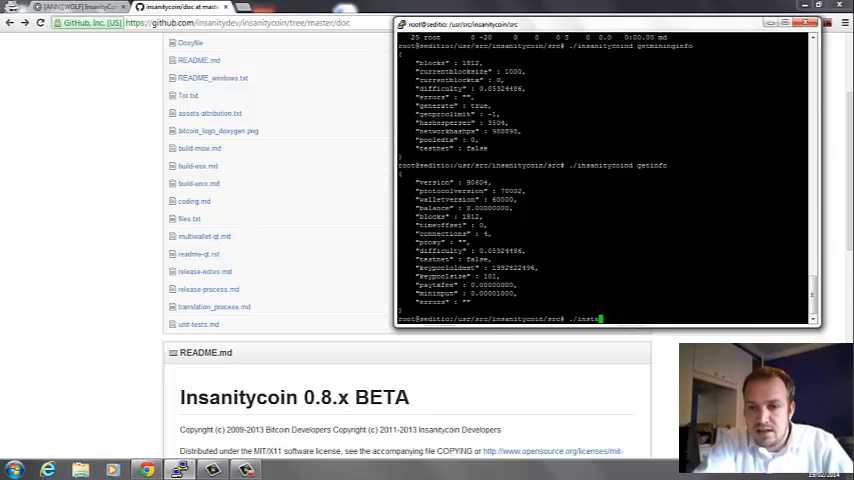